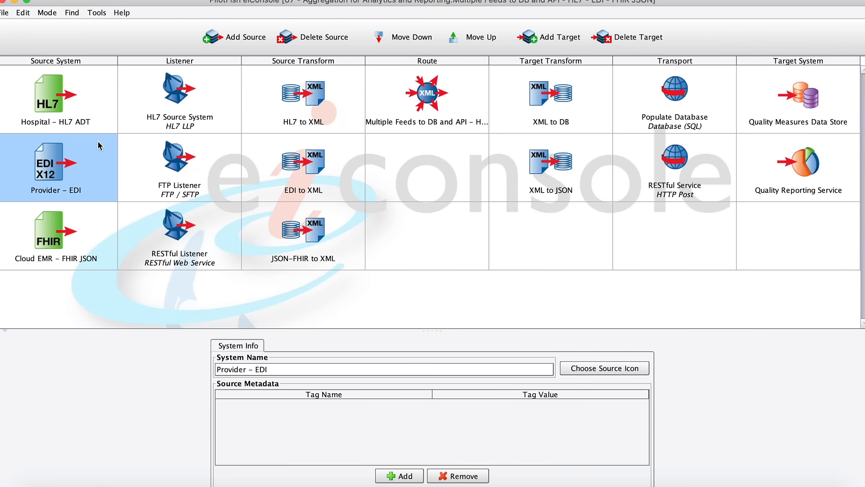
pyautogui.moveTo(425, 129)
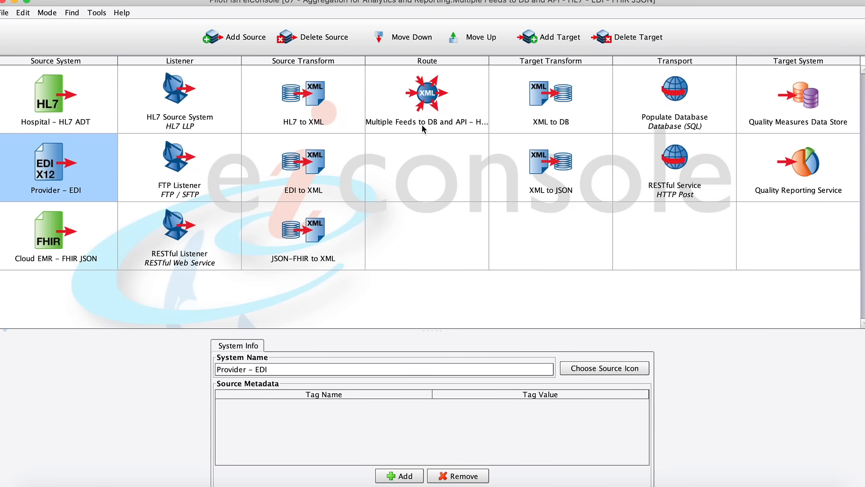